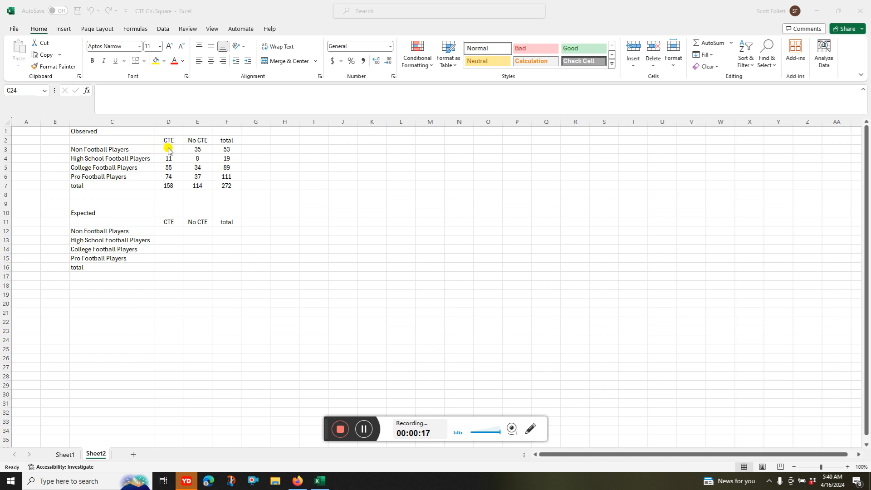
Step: Enter 18 with CTE and 35 without CTE for Non Football Players
text(18)
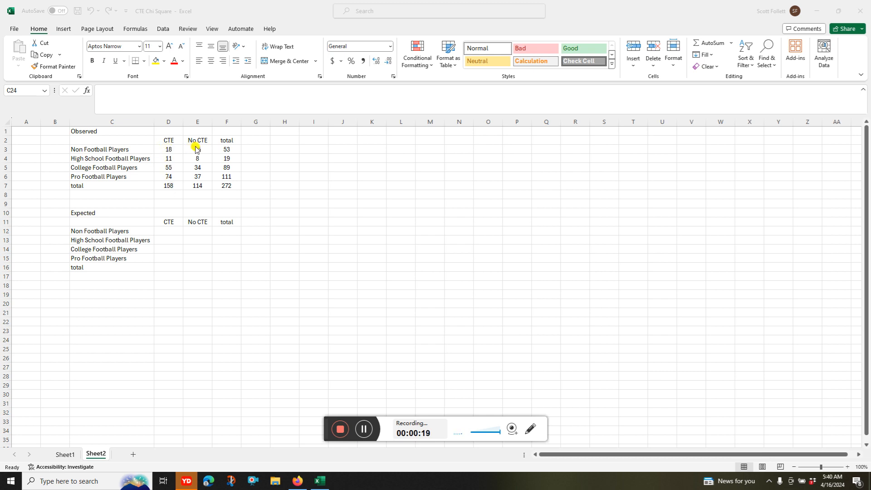
text(35)
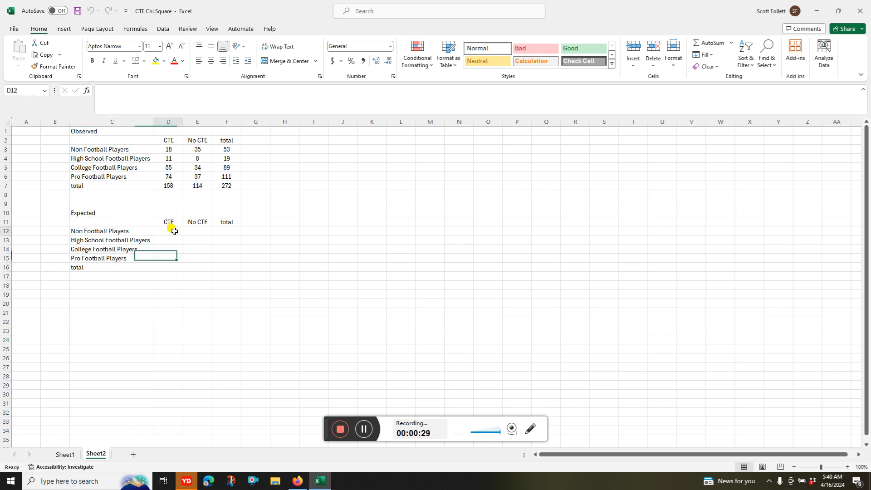
Step: Build the D12 formula =(D7/F7)*F3 for the expected Non Football Players CTE count
click(168, 230)
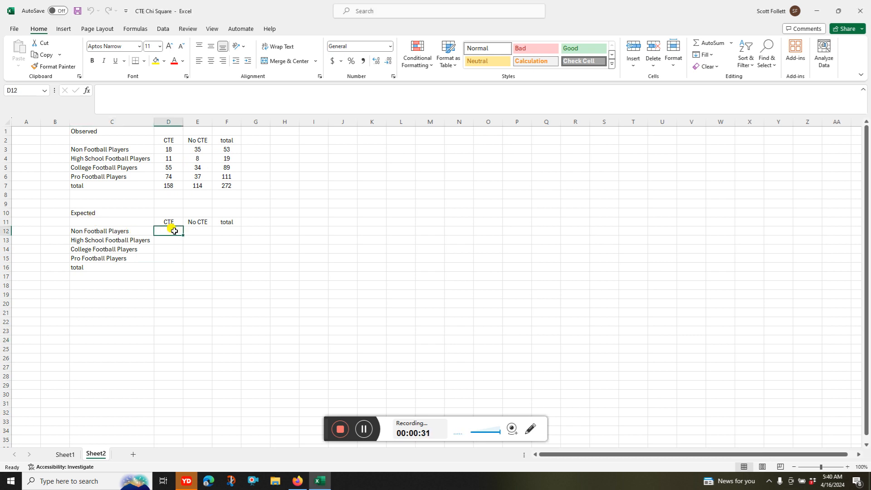
text(=)
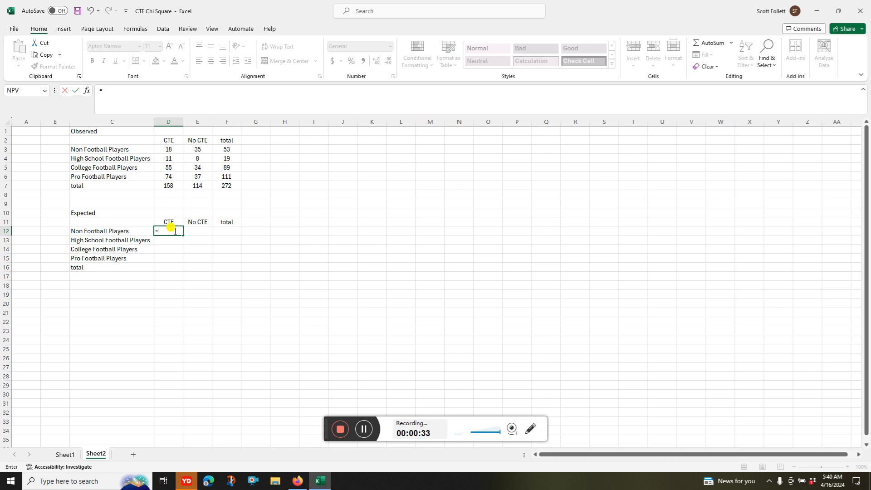
text(()
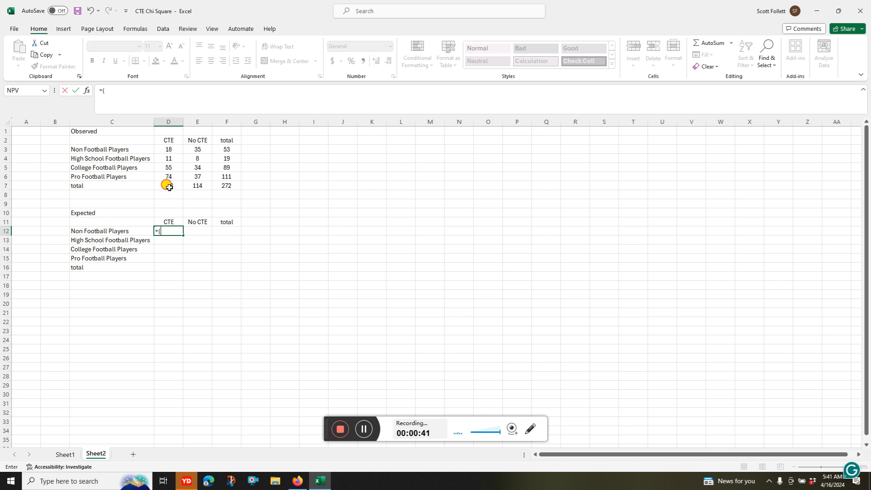
click(168, 185)
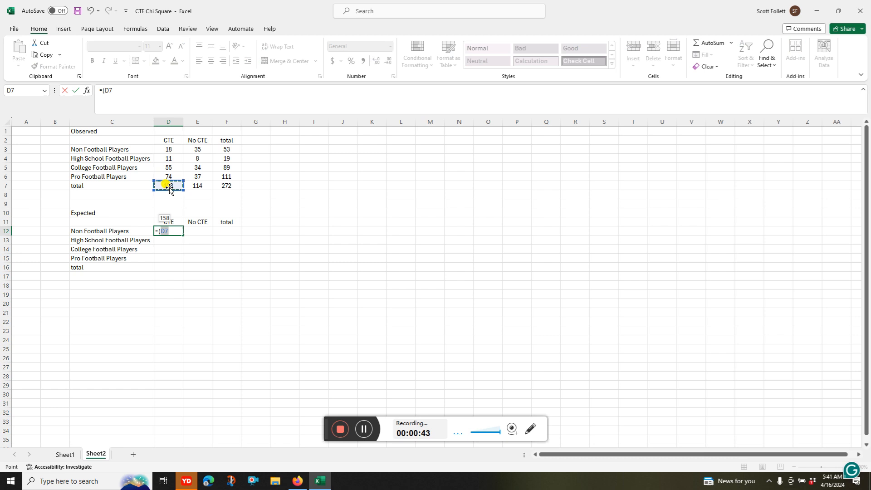
text(/)
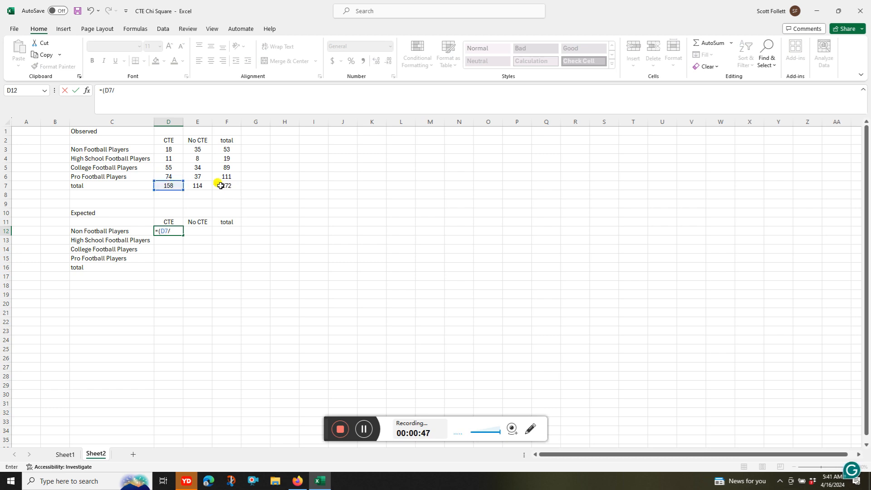
click(226, 185)
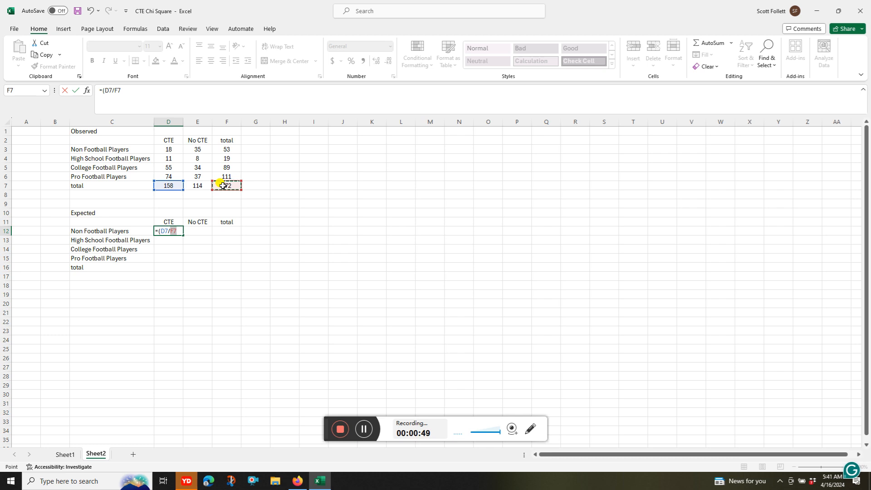
text())
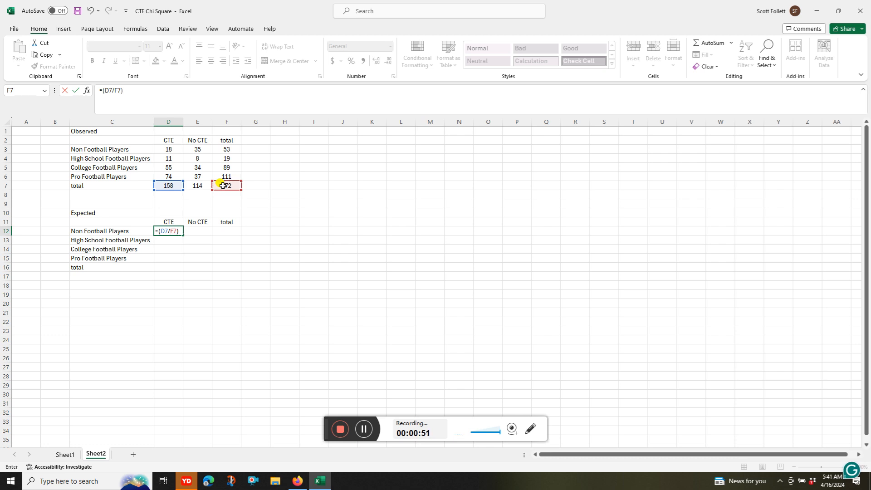
text(*)
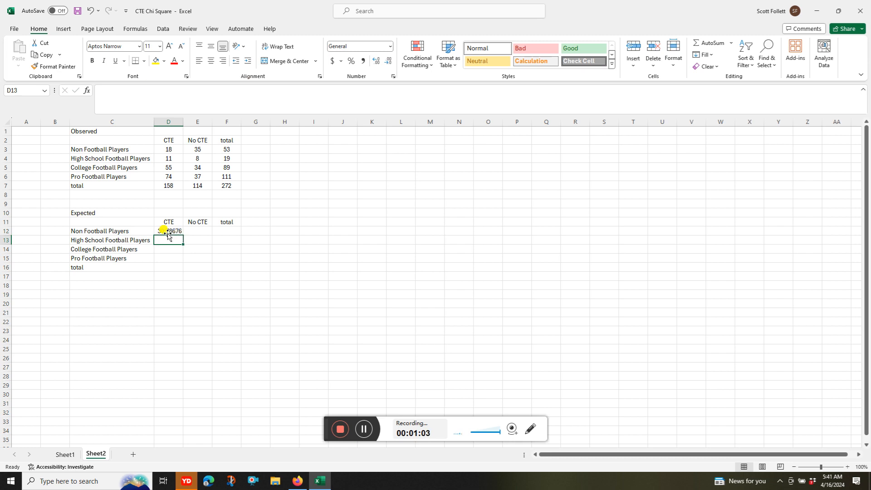
Step: Build the E12 formula =(E7/F7)*F3 for the expected Non Football Players No CTE count
click(197, 231)
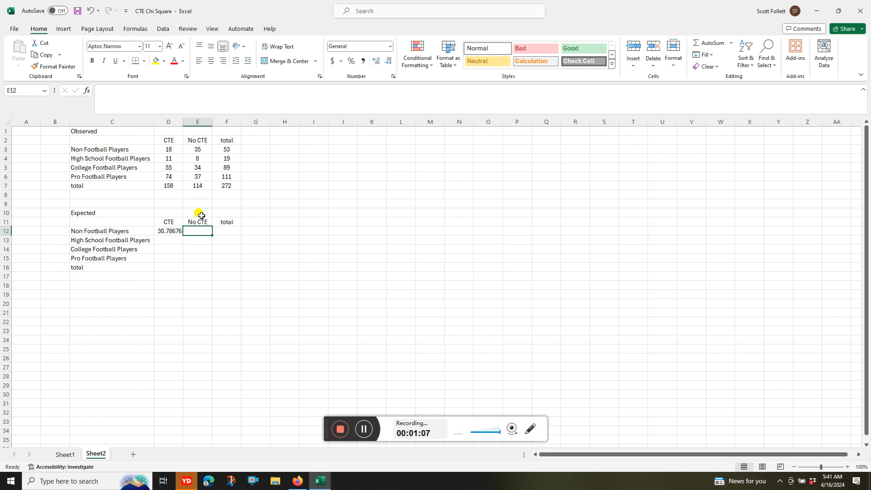
text(=)
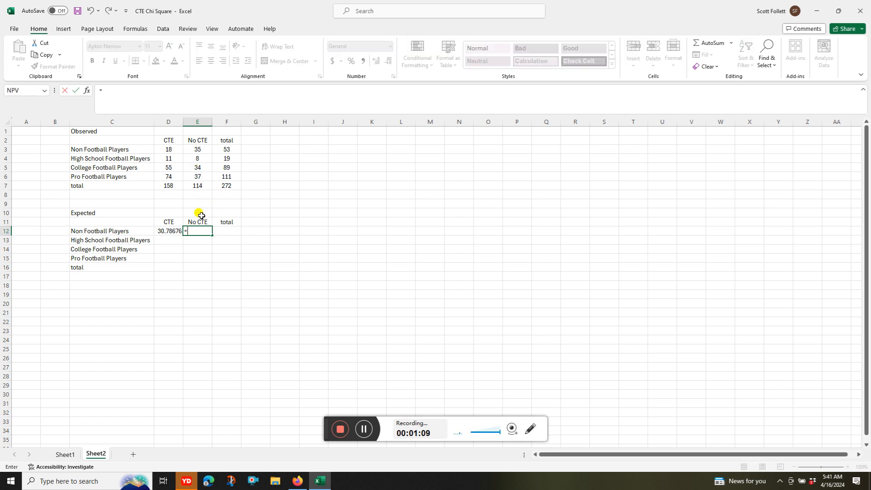
text(114/)
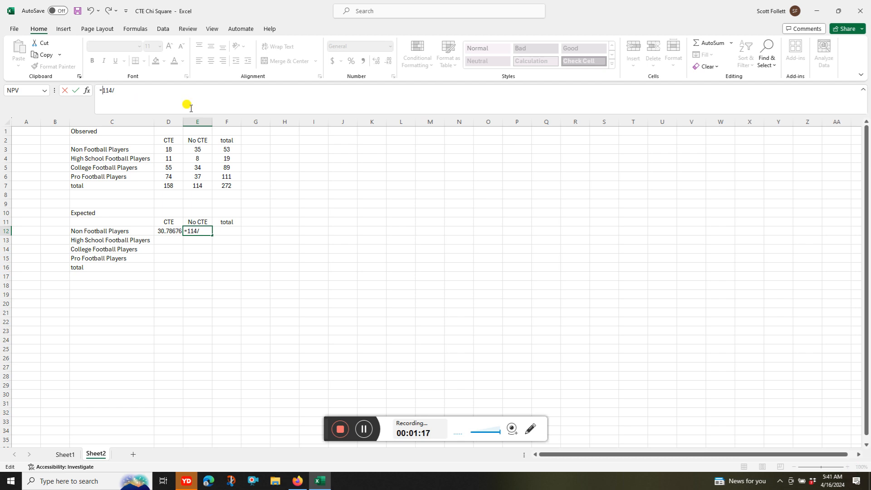
text(()
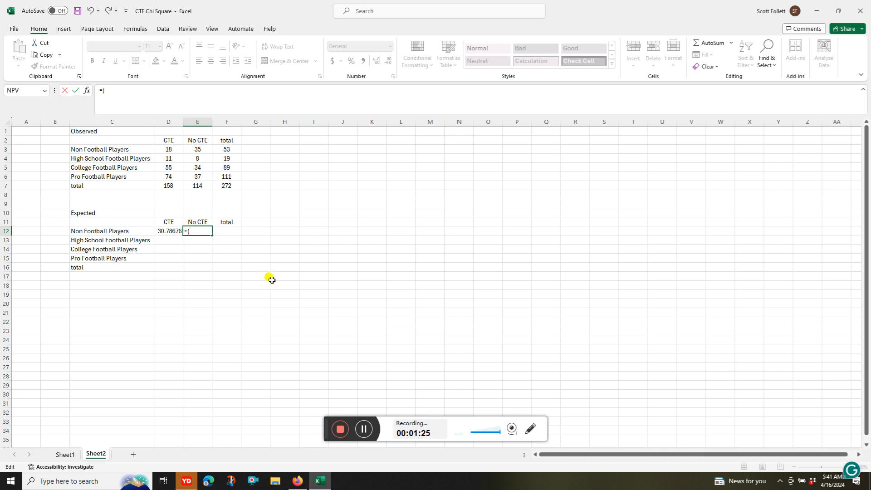
click(197, 185)
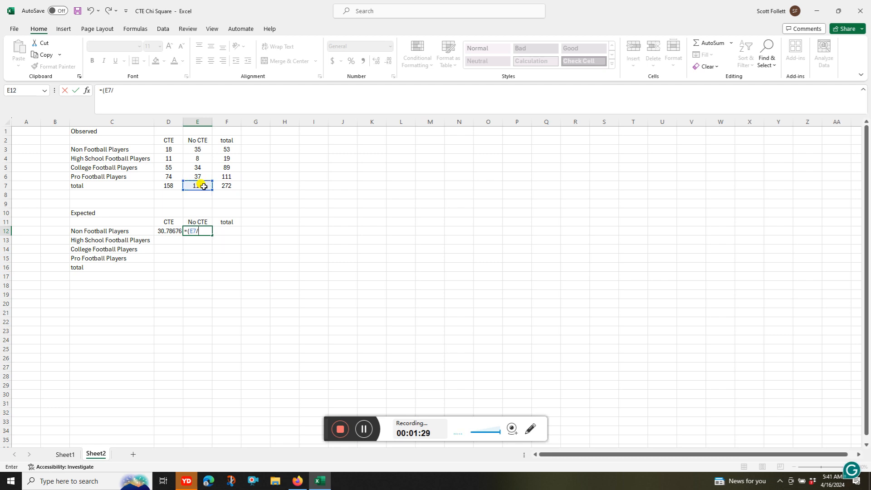
click(226, 185)
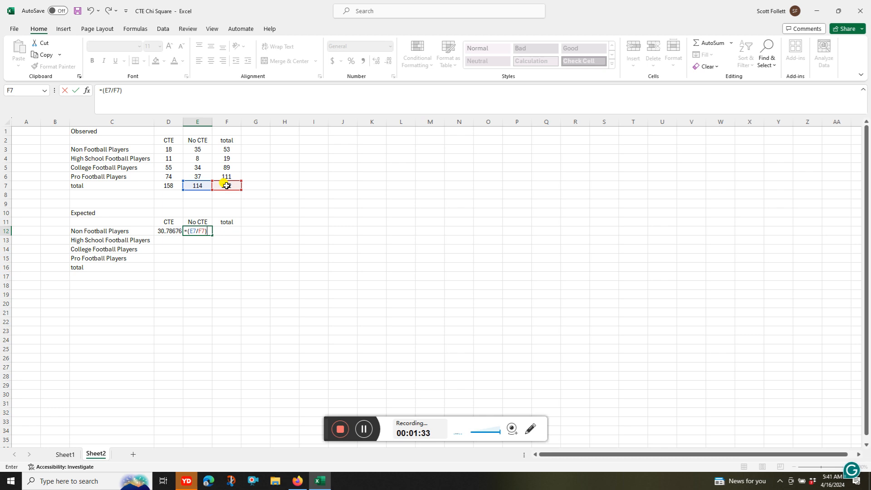
text(*)
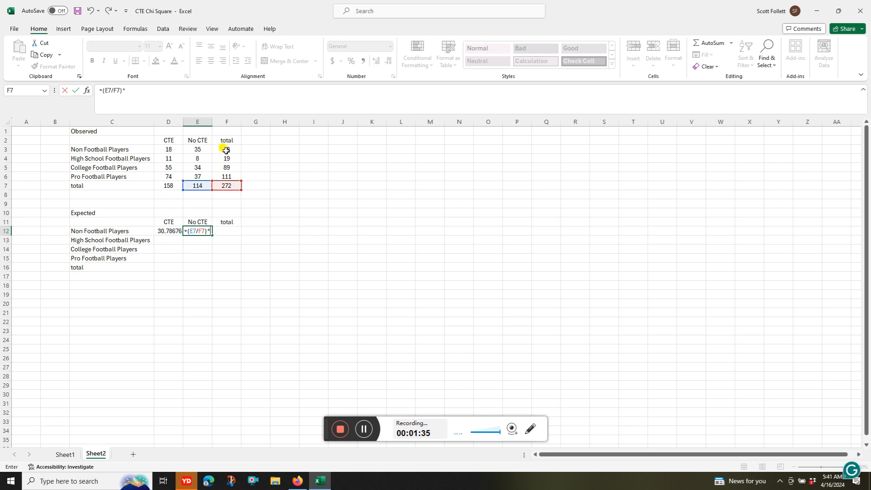
click(225, 149)
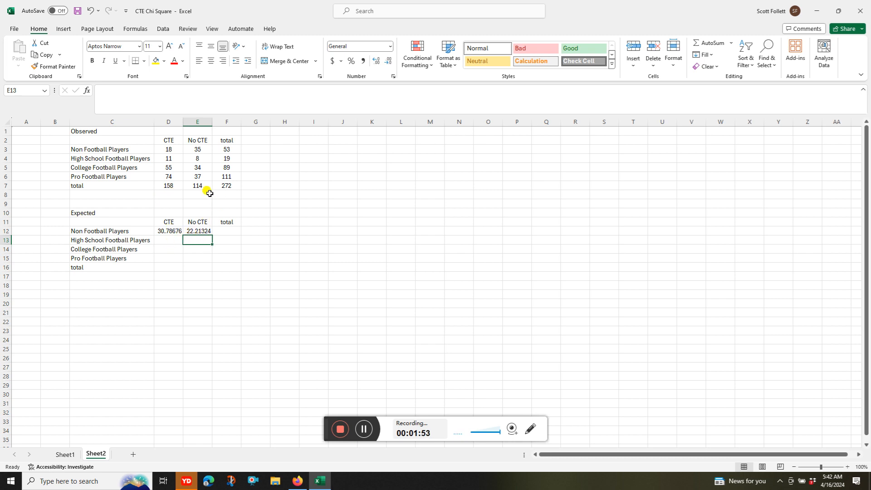
mouse_move(110, 151)
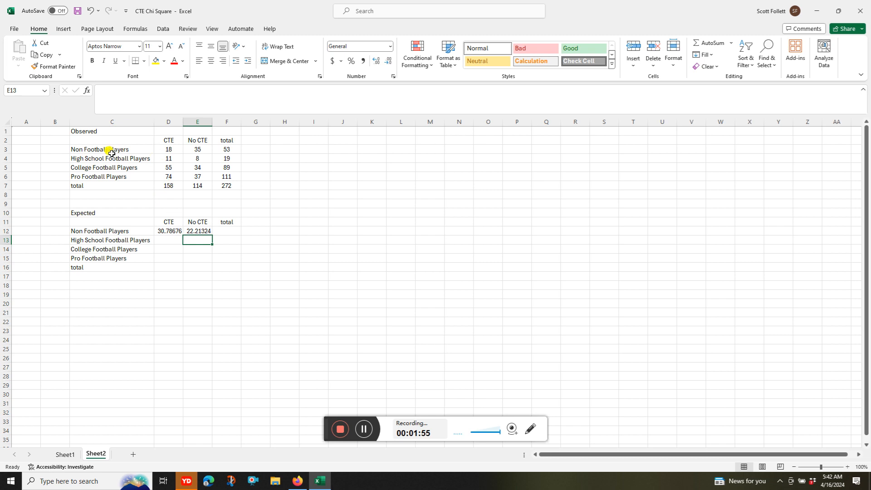
mouse_move(148, 214)
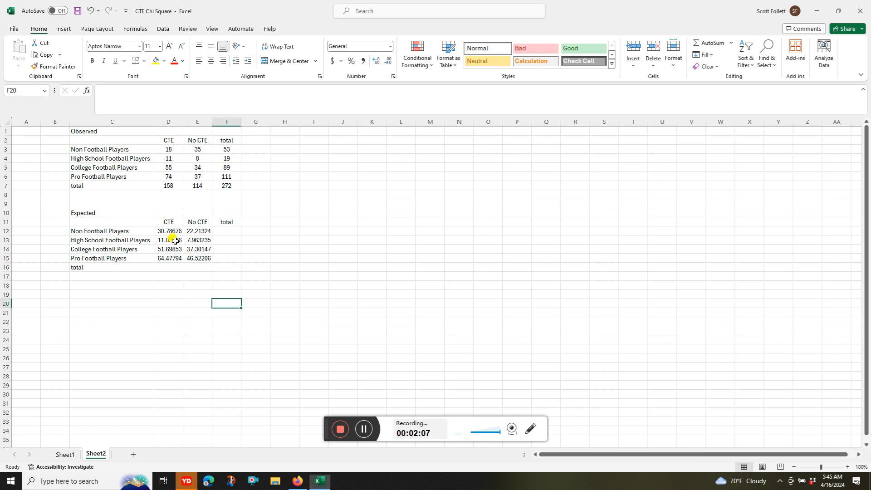
Step: Check the expected formulas, then start =SUM(D12:E12) in F12
click(167, 240)
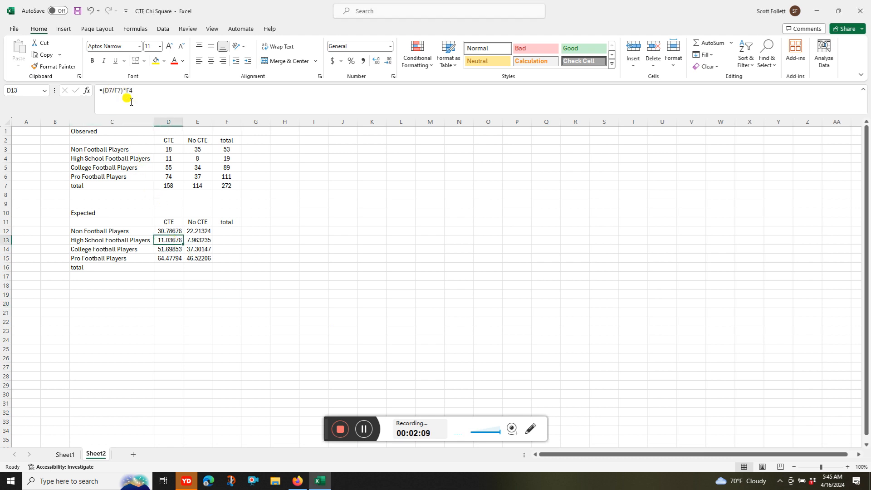
click(197, 249)
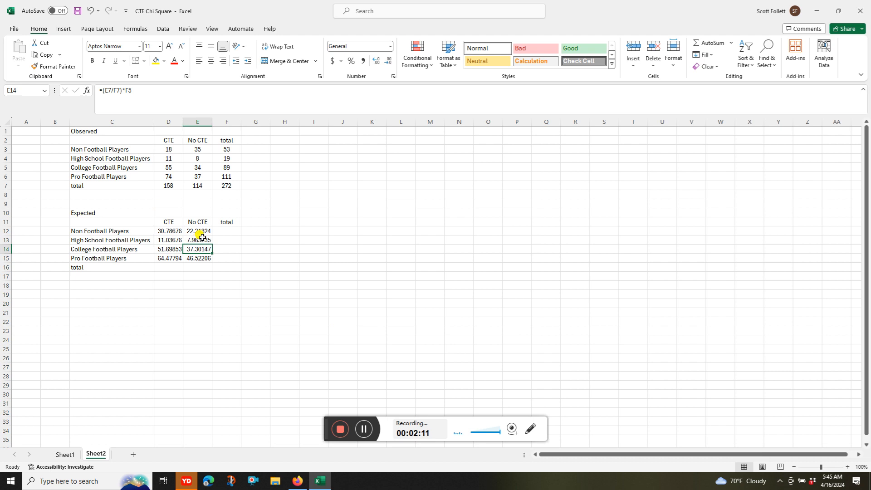
click(226, 231)
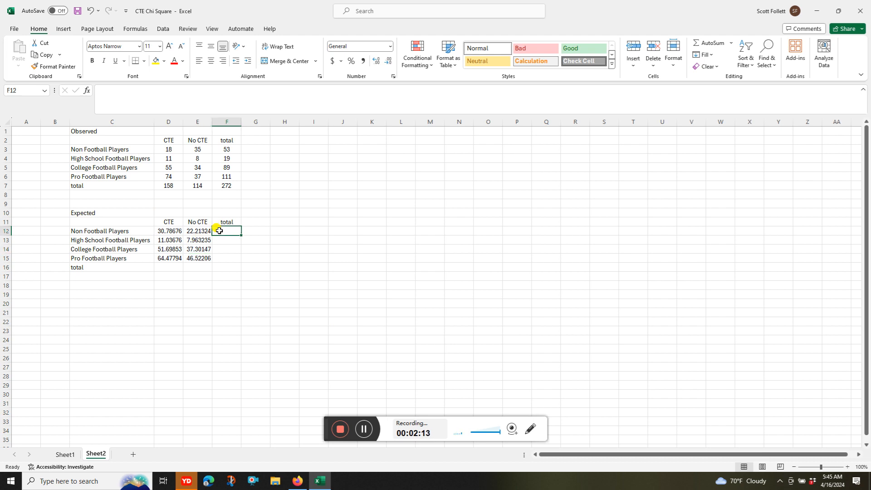
text(=s)
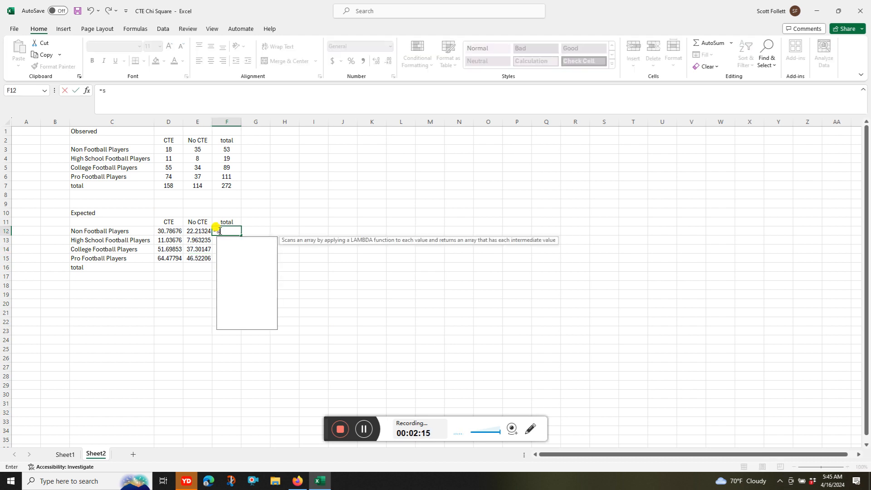
text(sum)
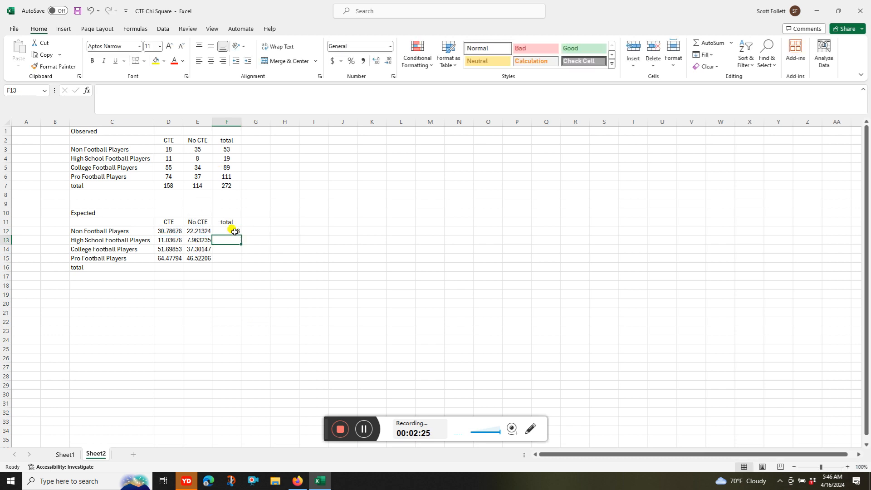
Step: Fill row totals down to F16, and fill =SUM(D12:D15) from D16 across to E16
click(226, 231)
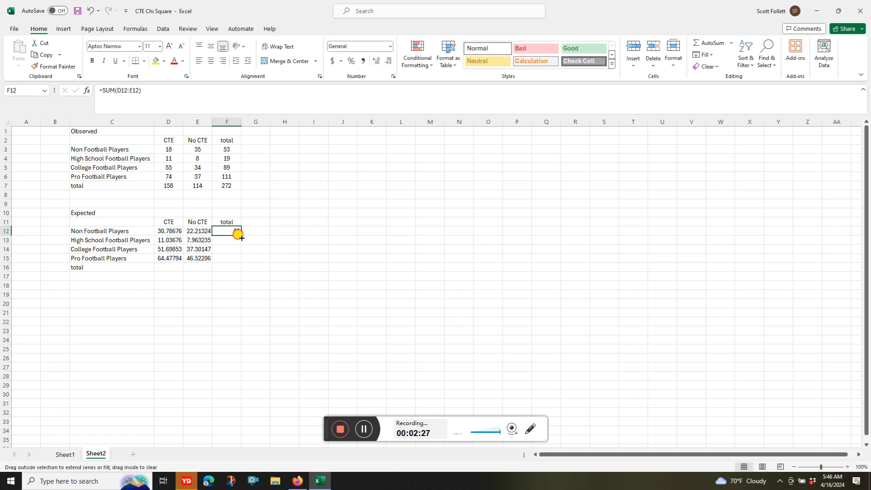
drag(237, 233, 225, 258)
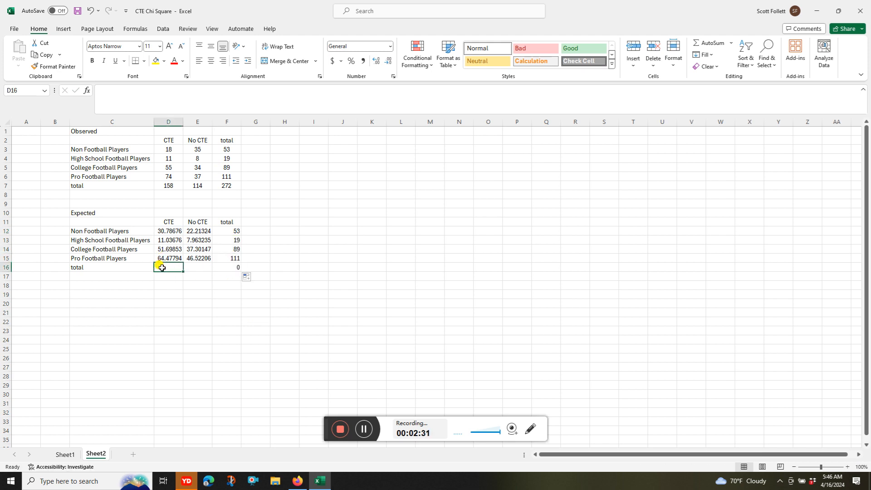
text(=)
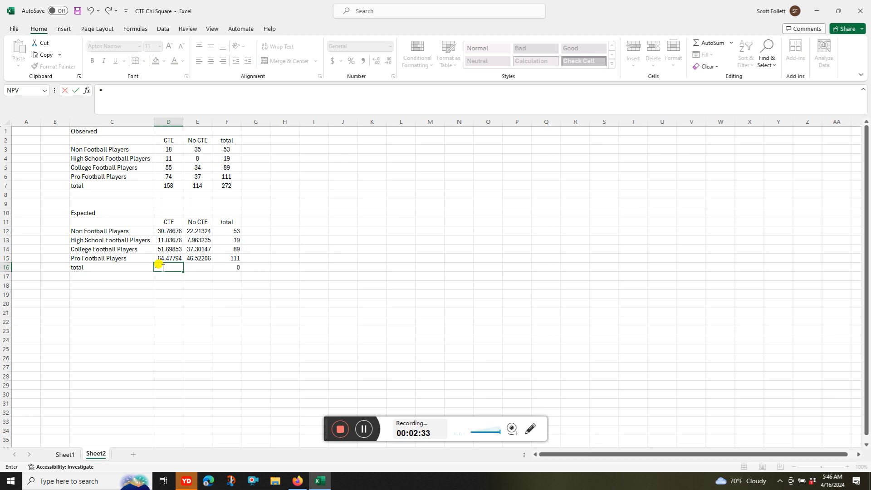
text(su)
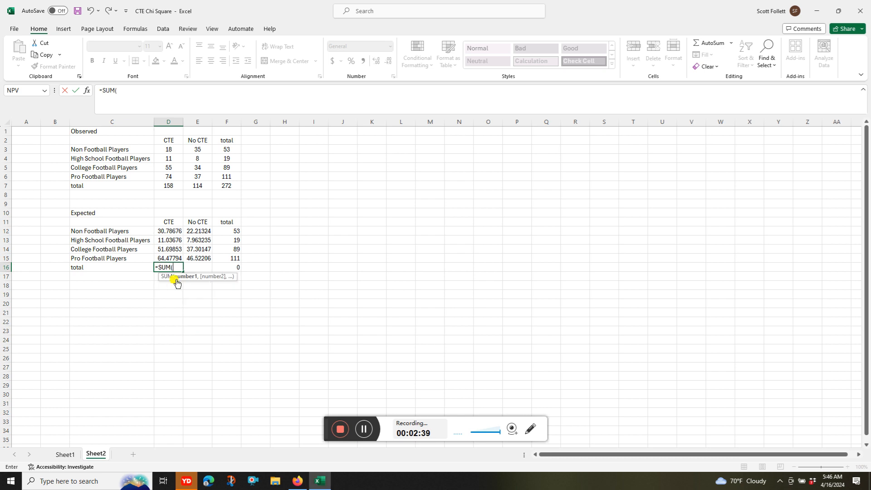
drag(168, 231, 168, 258)
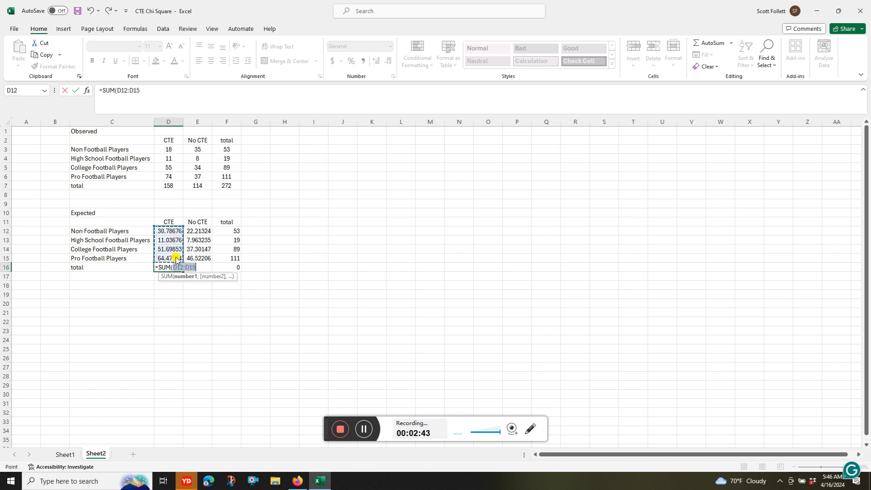
key(enter)
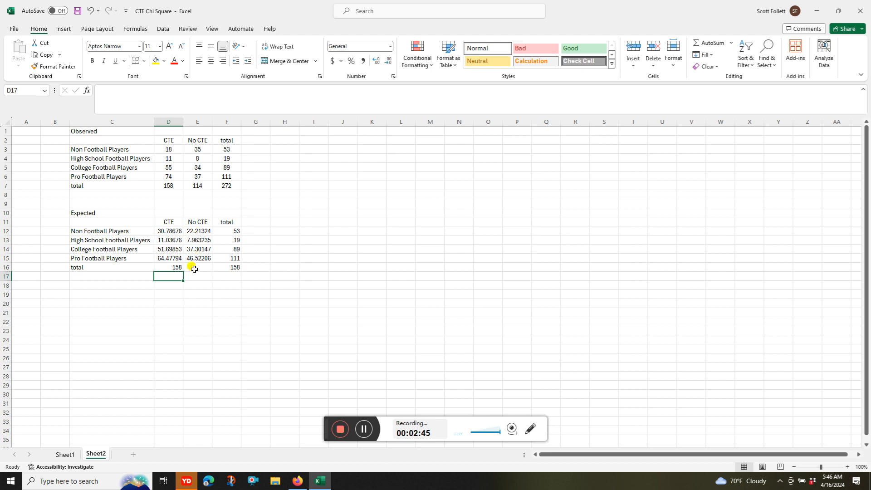
click(169, 267)
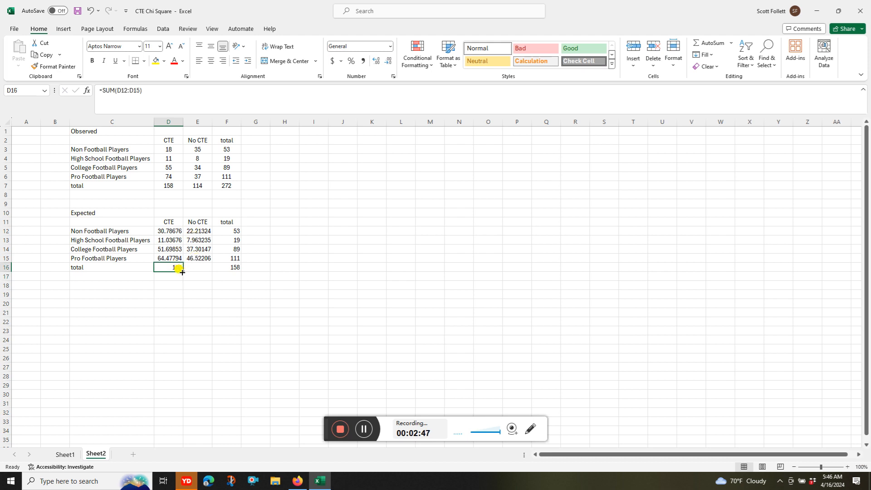
drag(168, 268, 197, 267)
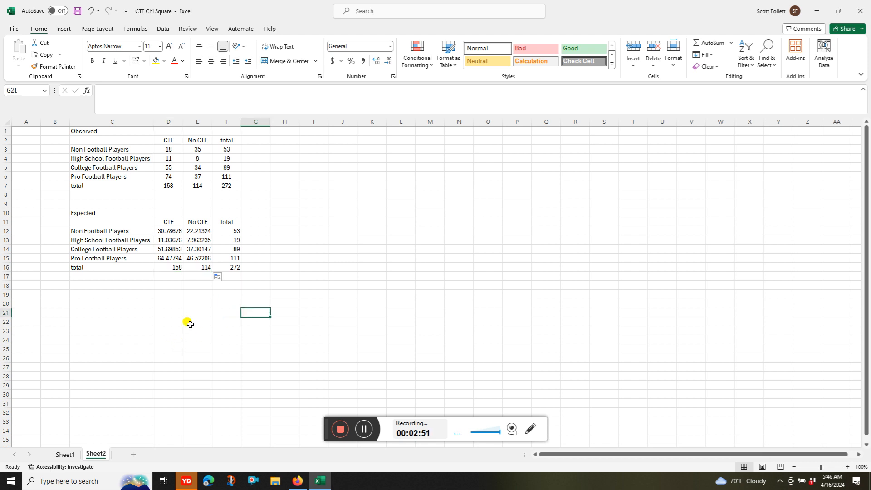
mouse_move(191, 304)
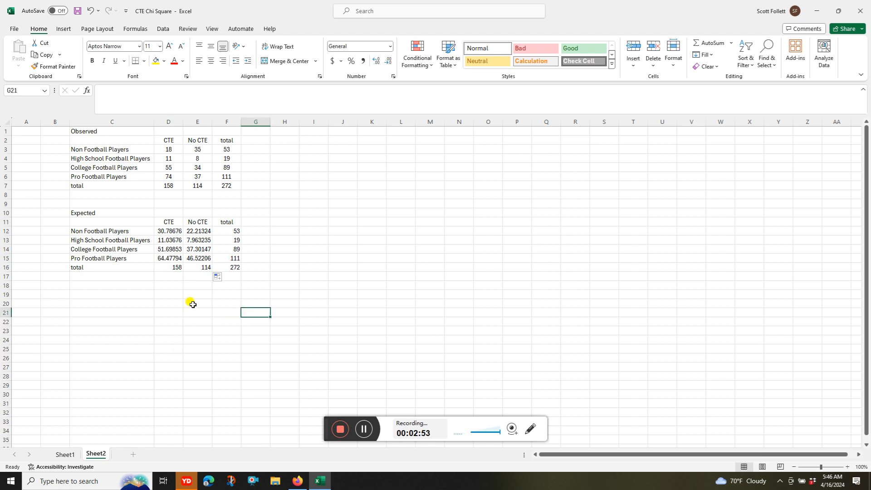
Step: Enter =CHISQ.TEST(D3:E6,D12:E15) in D20
click(168, 304)
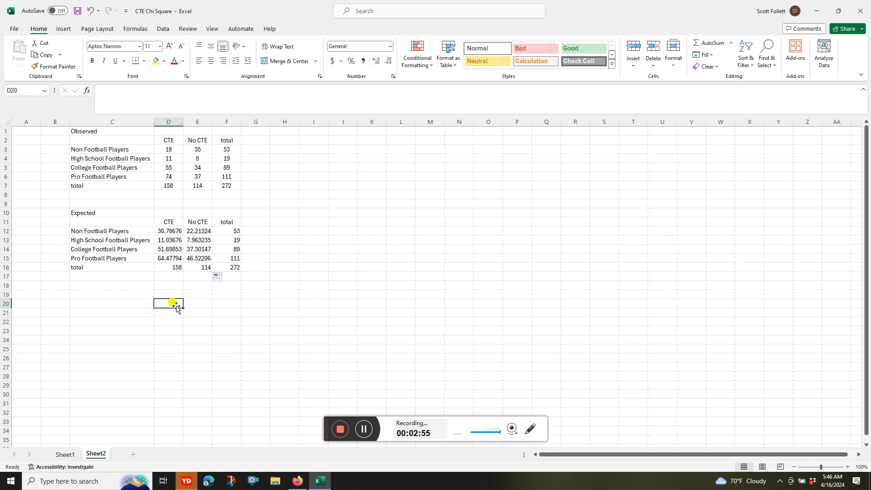
text(=)
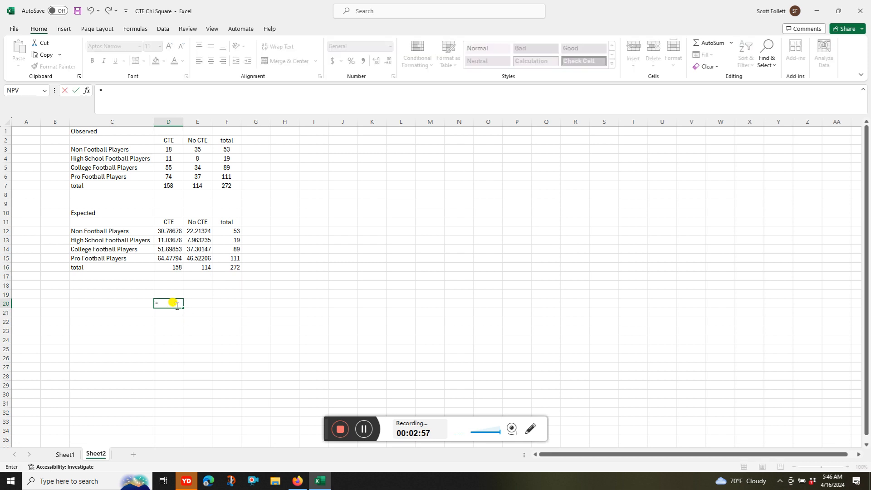
text(chi)
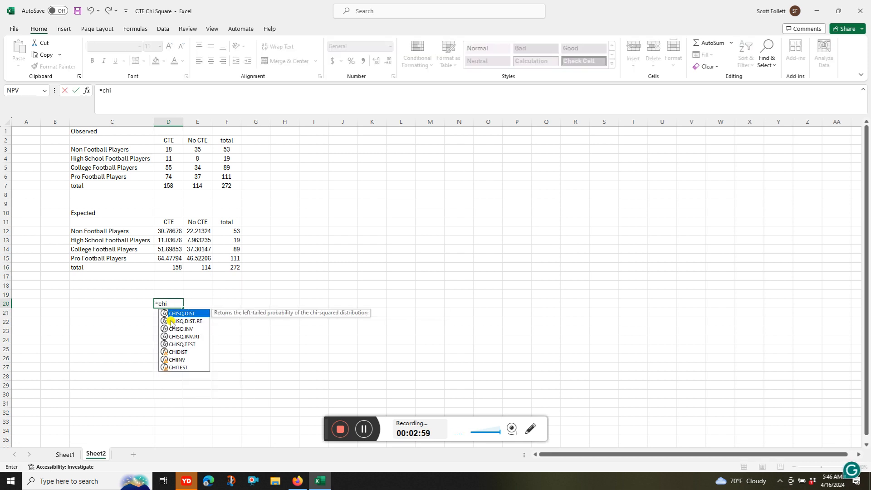
mouse_move(192, 345)
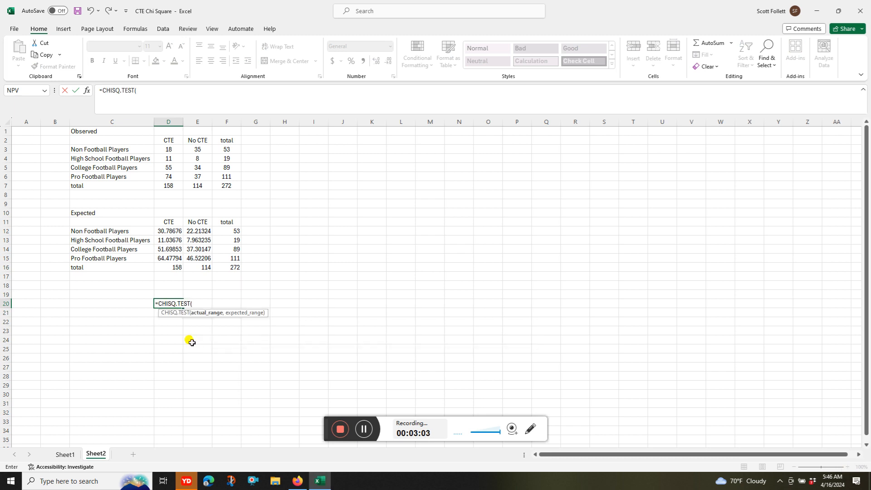
click(167, 149)
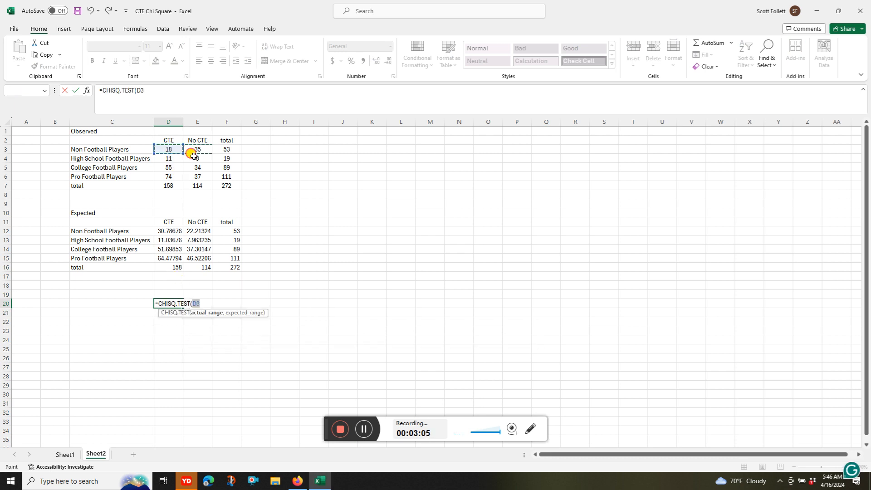
drag(168, 149, 197, 176)
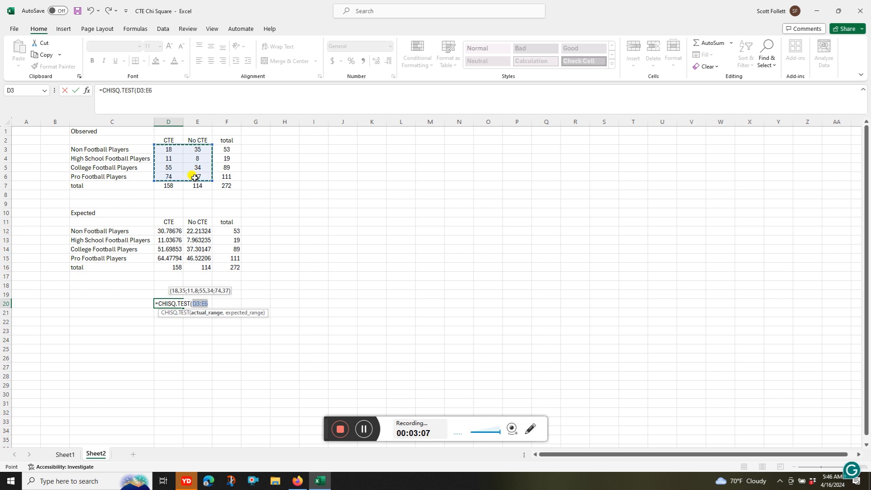
text(,)
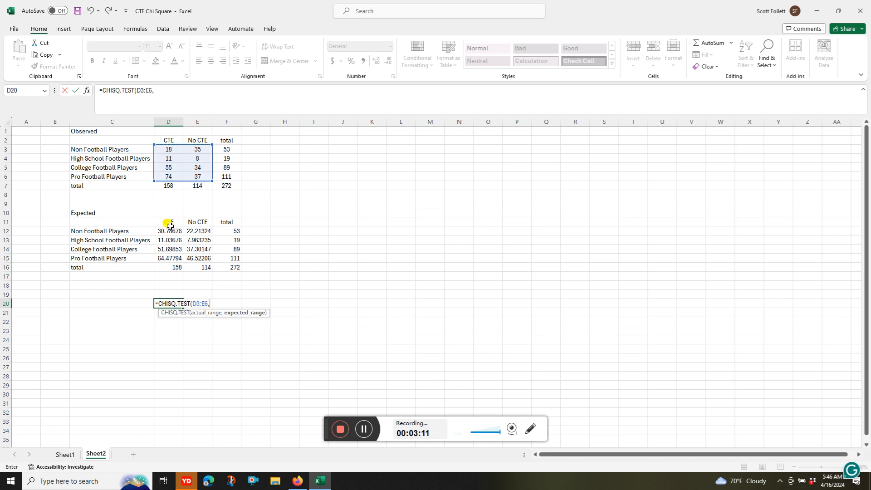
drag(168, 231, 197, 240)
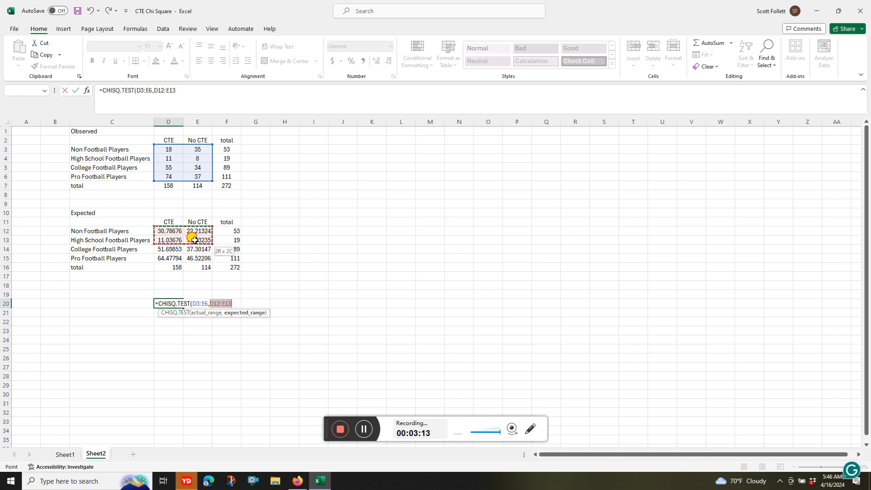
drag(193, 240, 193, 257)
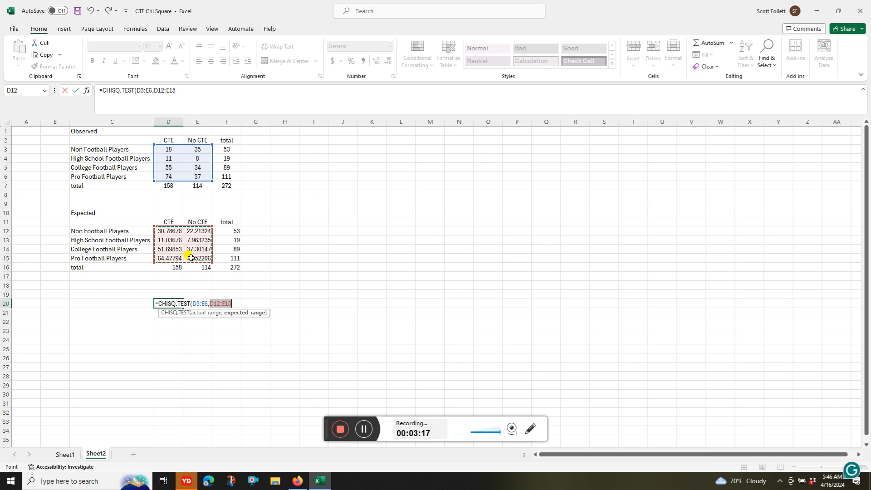
key(enter)
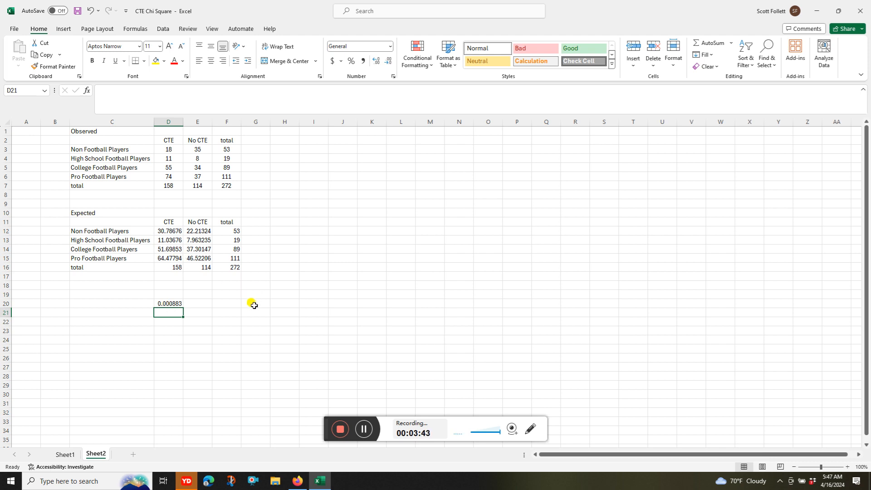
mouse_move(222, 290)
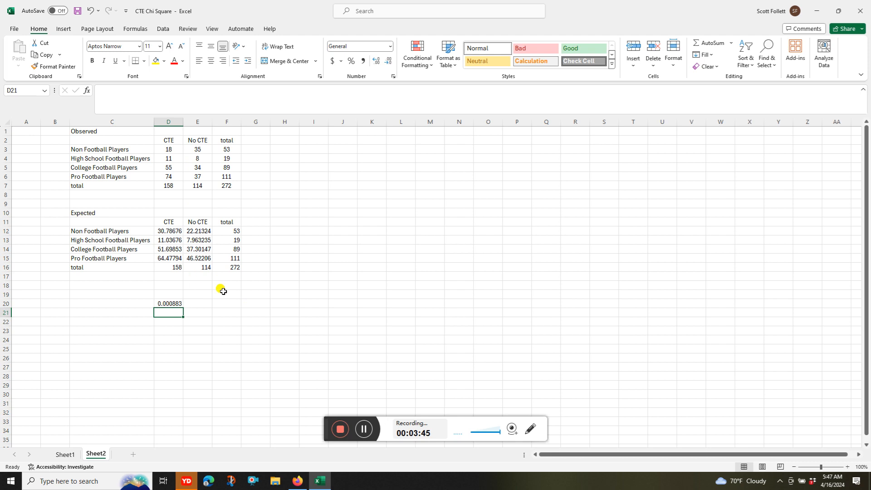